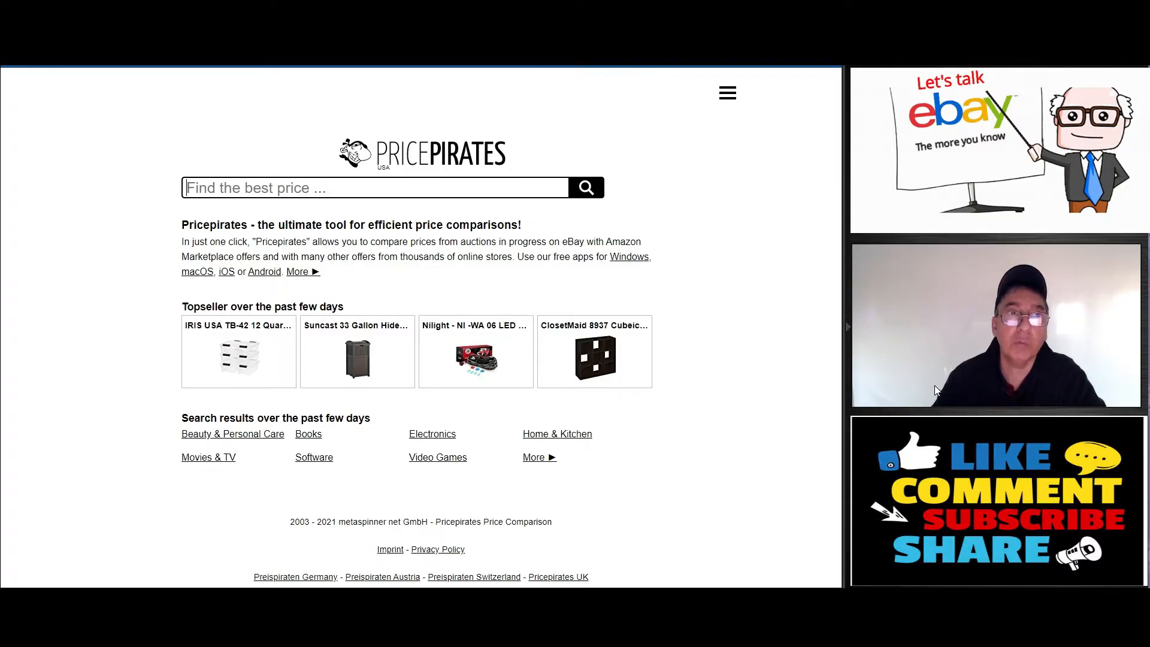
pyautogui.moveTo(906, 403)
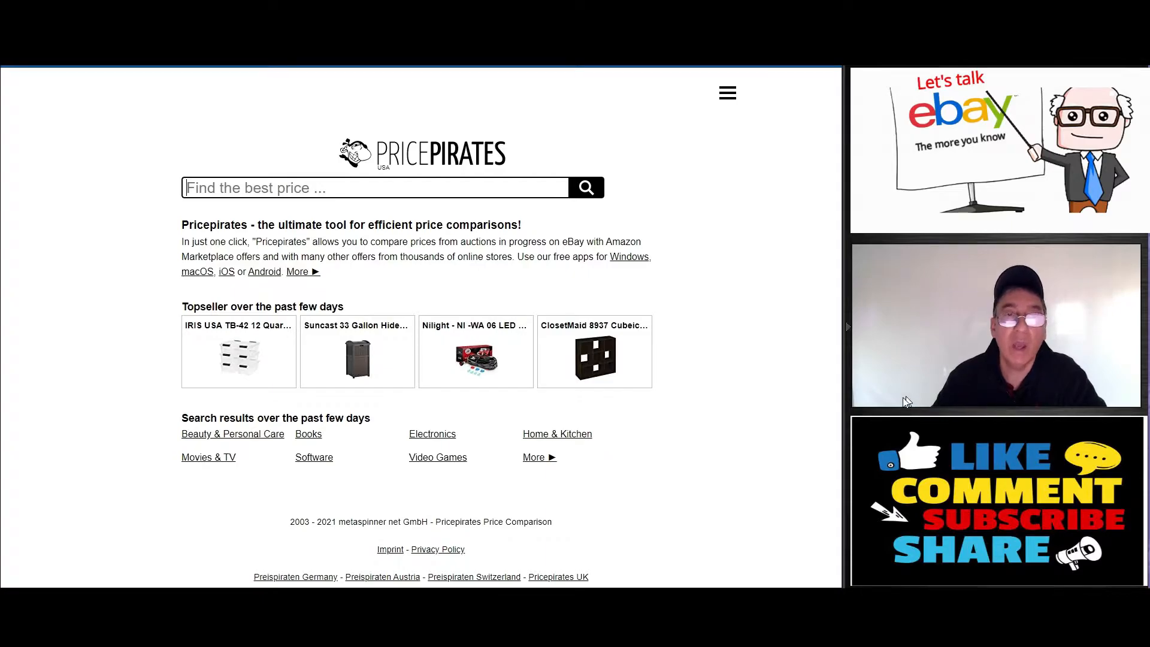
pyautogui.moveTo(669, 417)
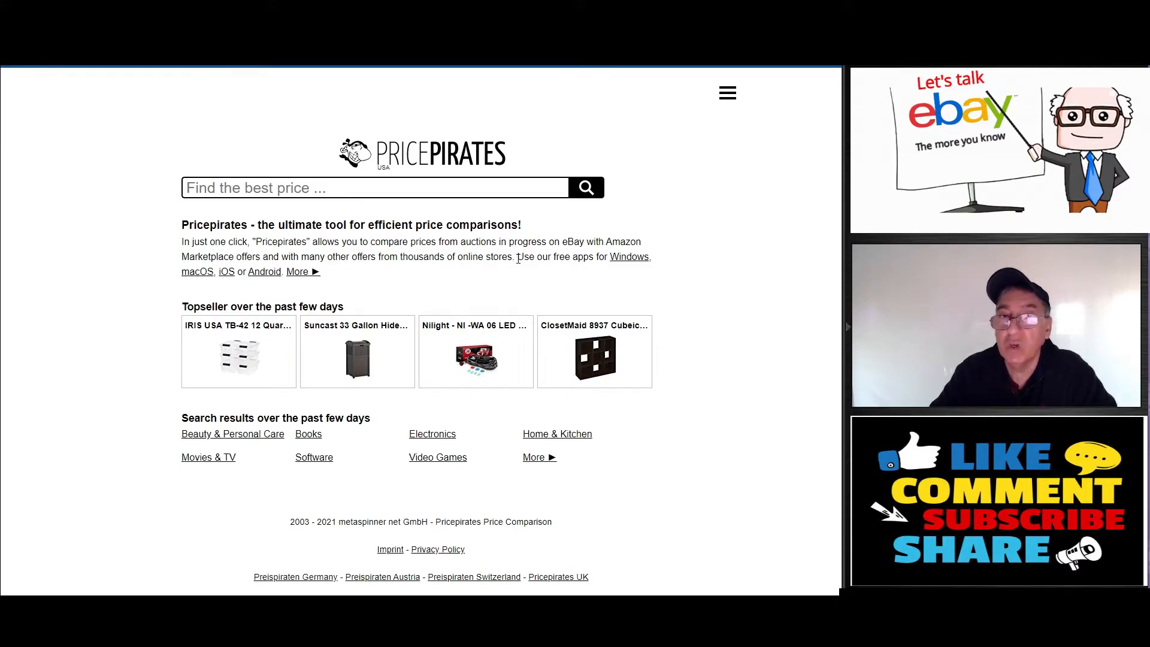
pyautogui.moveTo(614, 267)
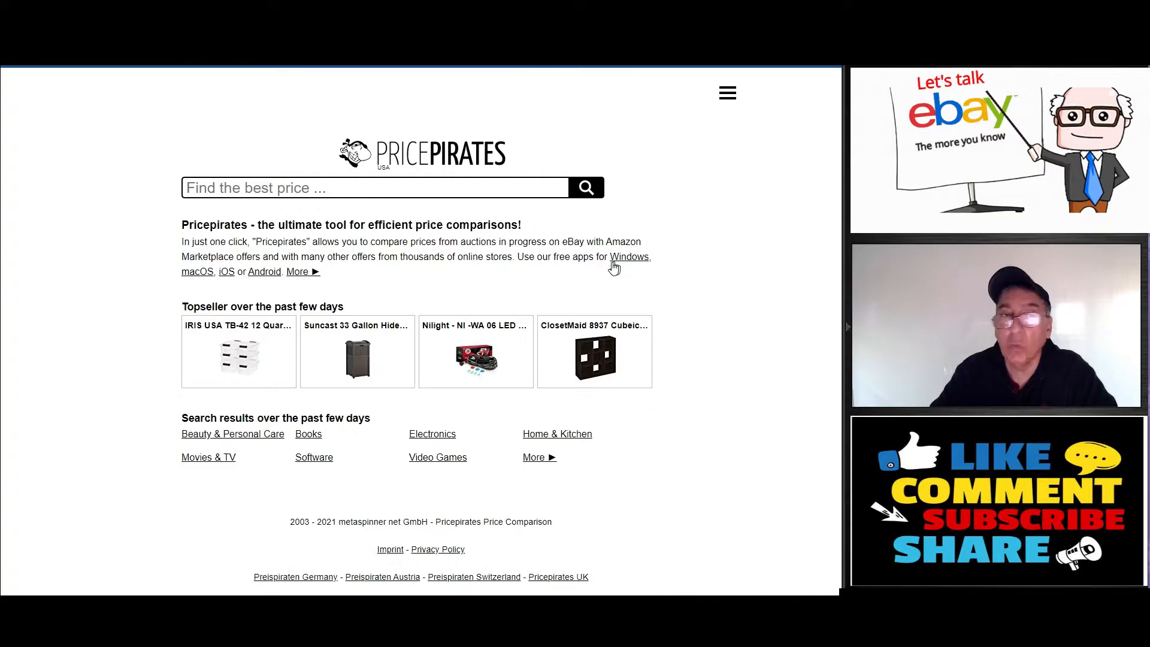
pyautogui.moveTo(201, 276)
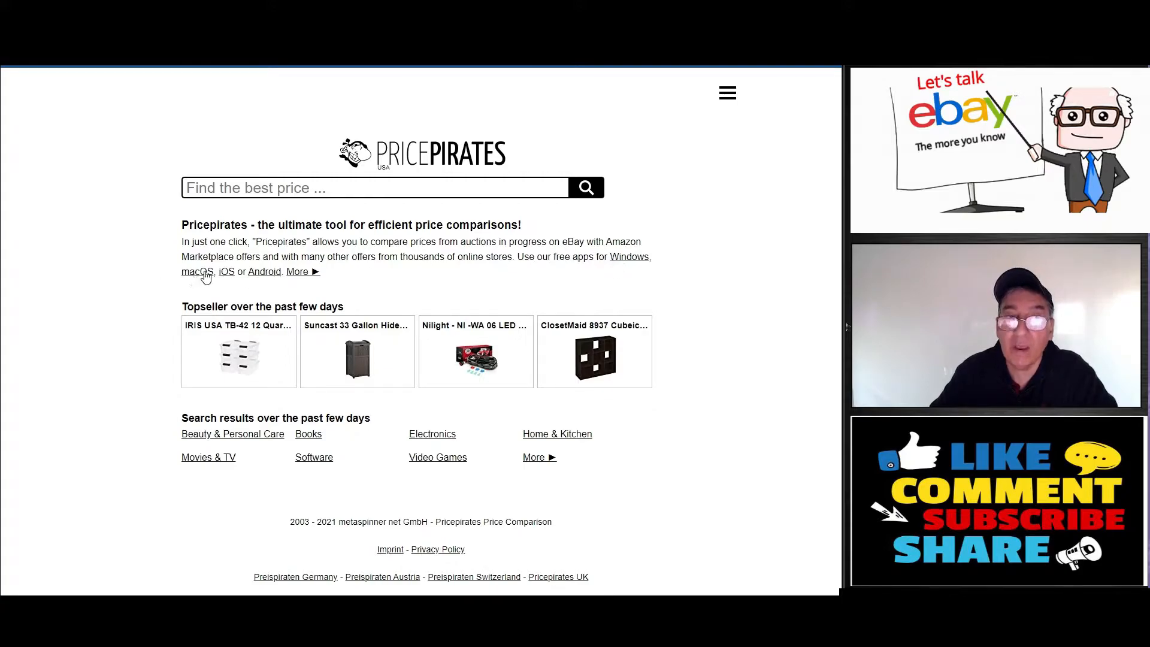
pyautogui.moveTo(298, 280)
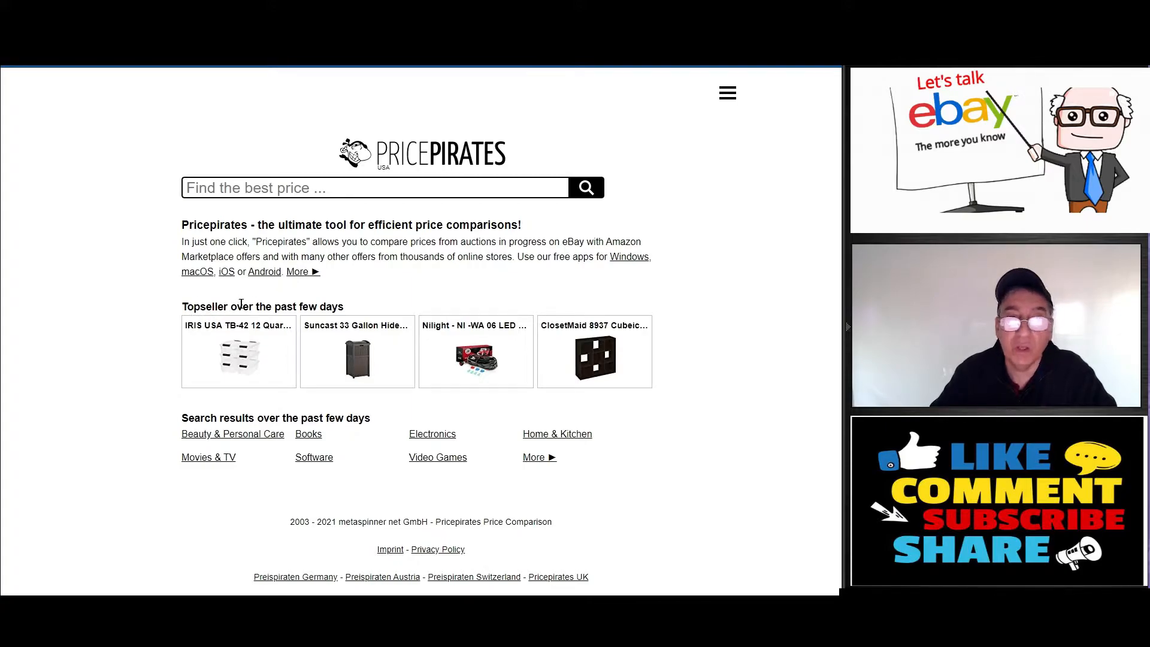
pyautogui.moveTo(266, 343)
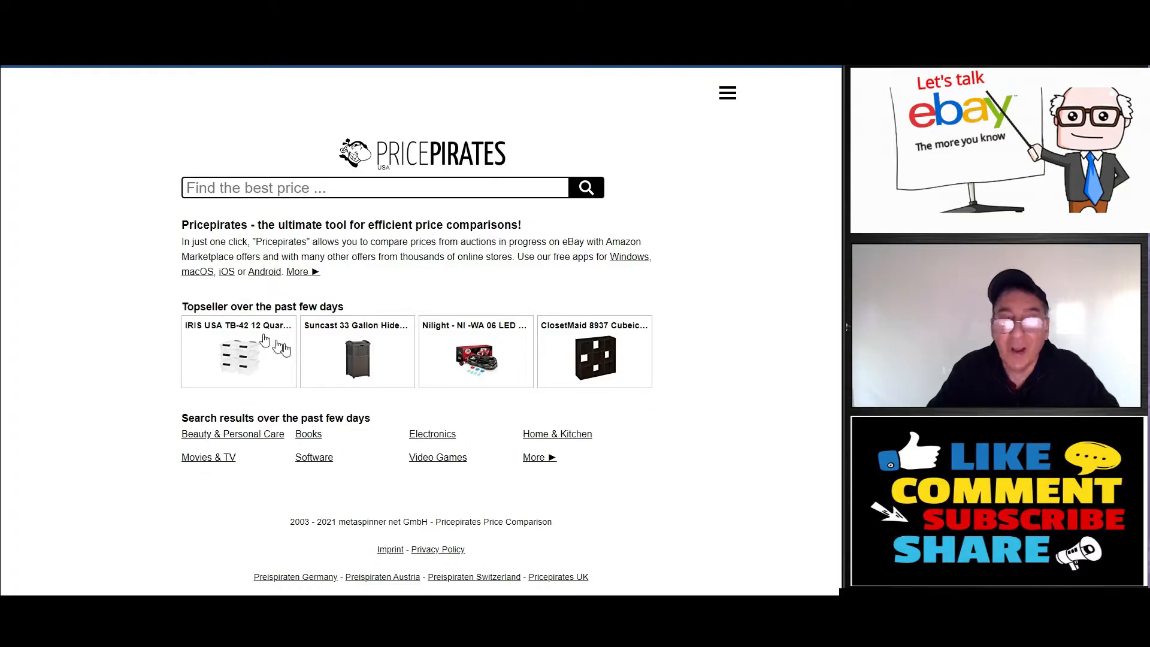
pyautogui.moveTo(353, 364)
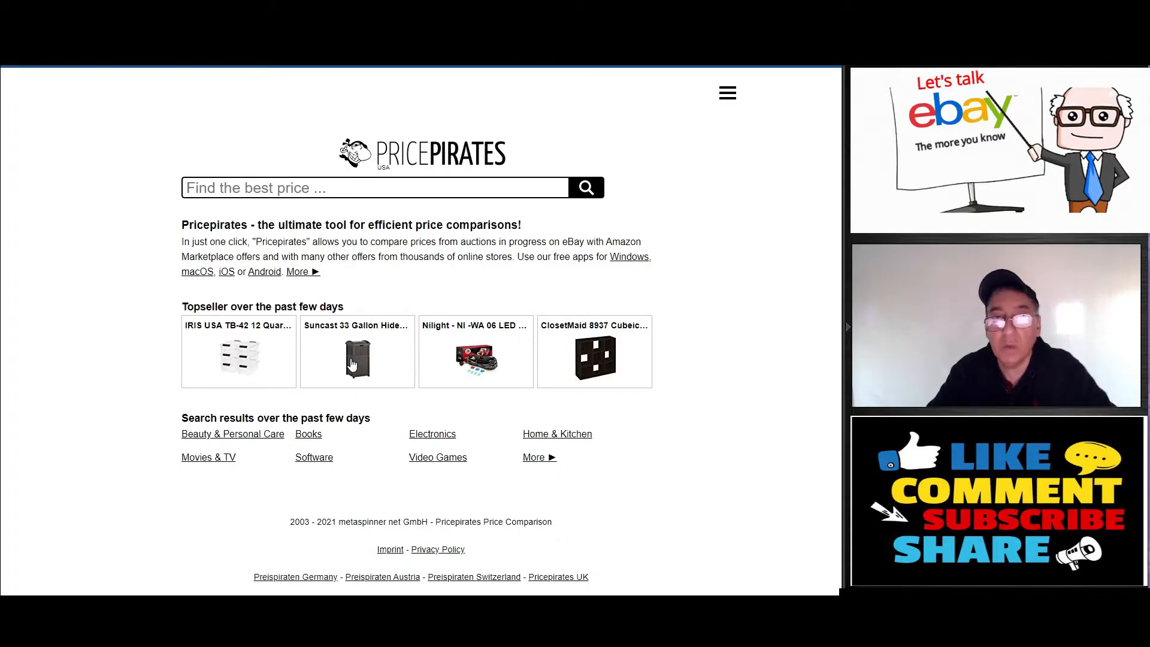
pyautogui.moveTo(418, 431)
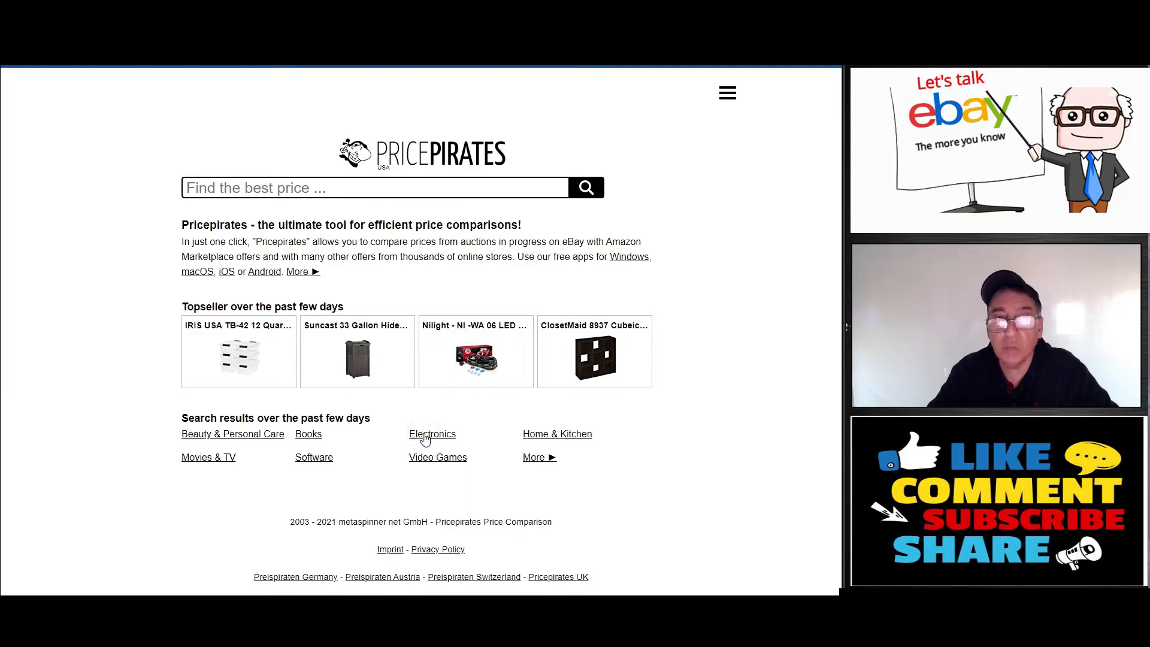
# Step: Open the Electronics category from the home page's recent search results
pyautogui.click(432, 435)
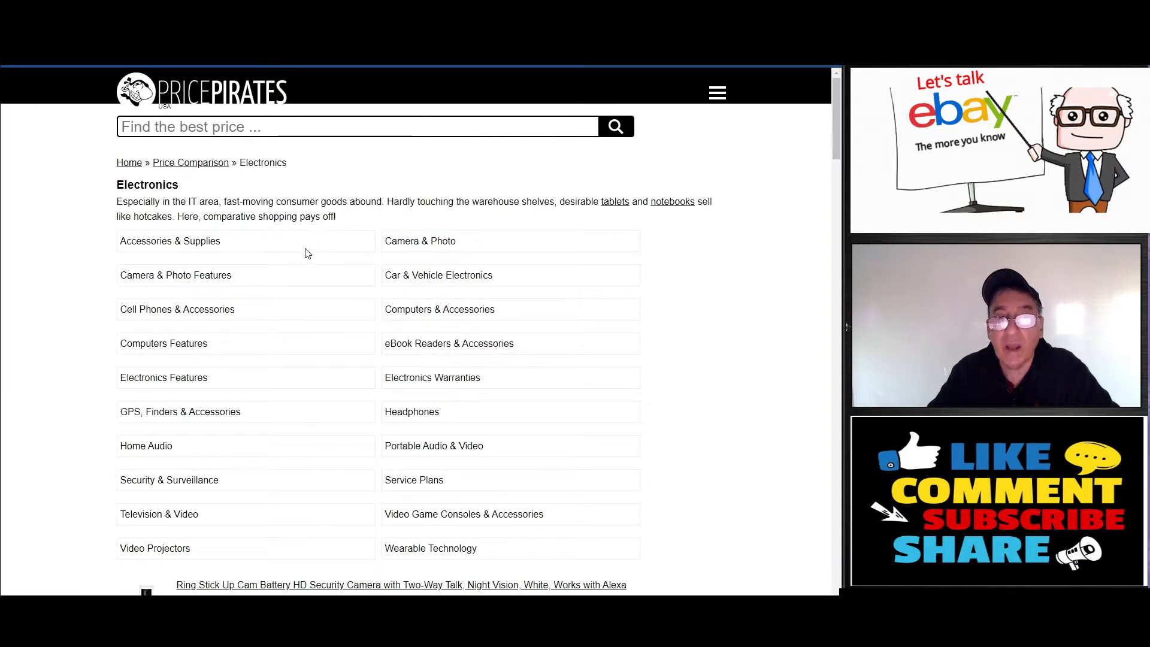
pyautogui.moveTo(343, 261)
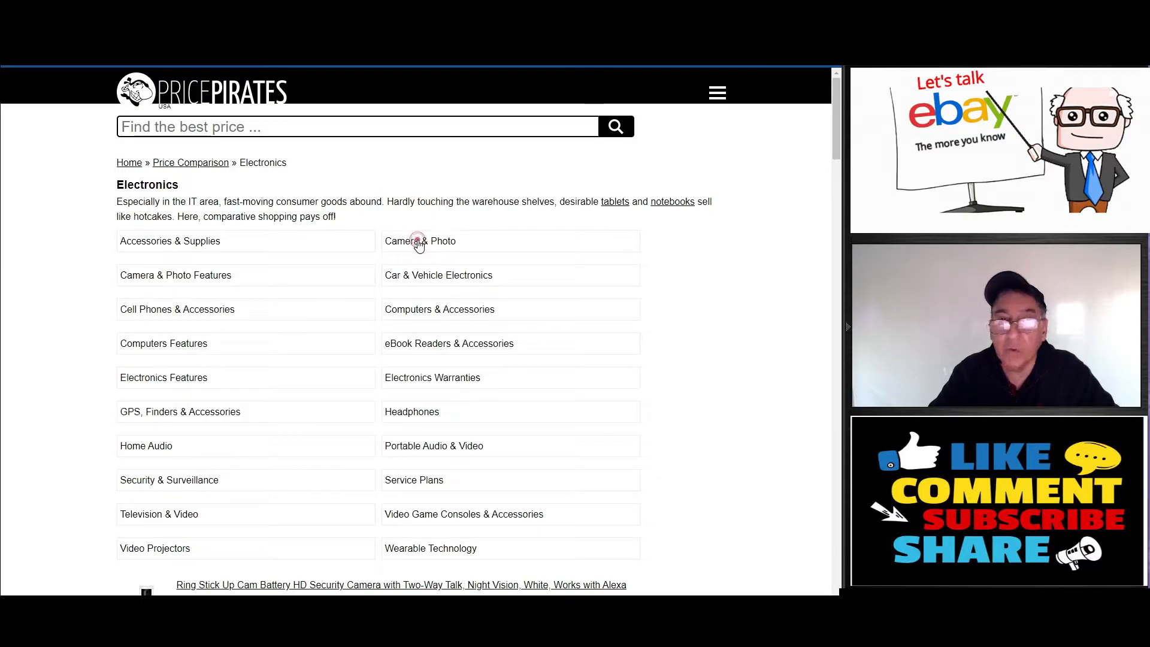
# Step: Open Camera & Photo and go to the 3-Axis Gimbal Stabilizer listing
pyautogui.click(418, 241)
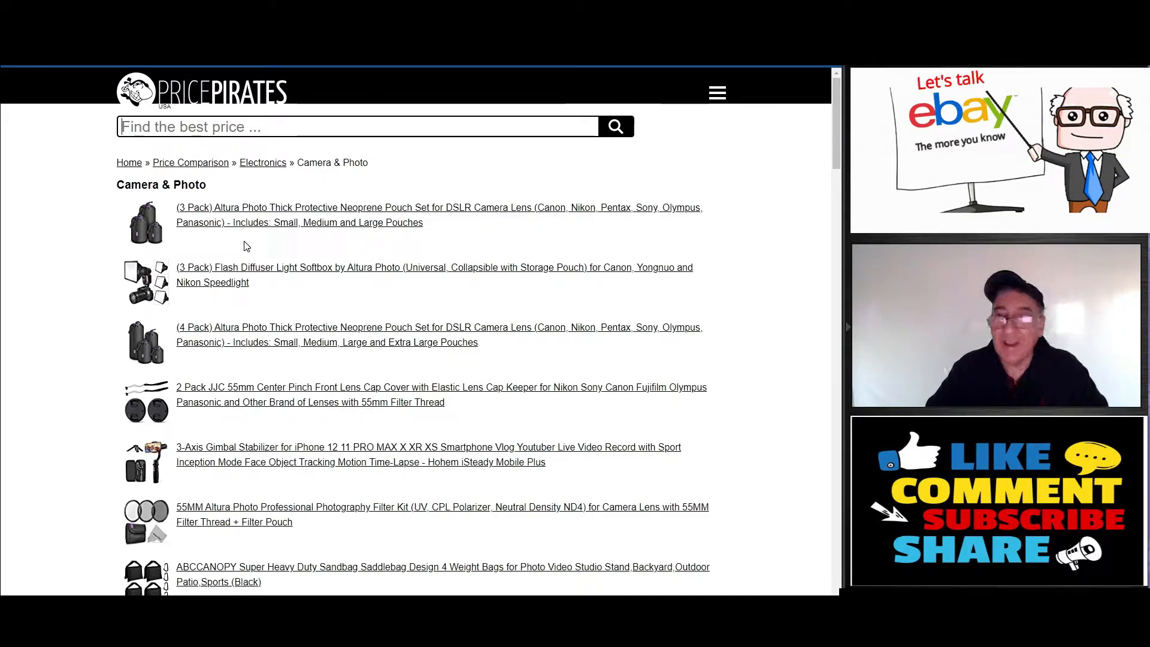
pyautogui.moveTo(238, 348)
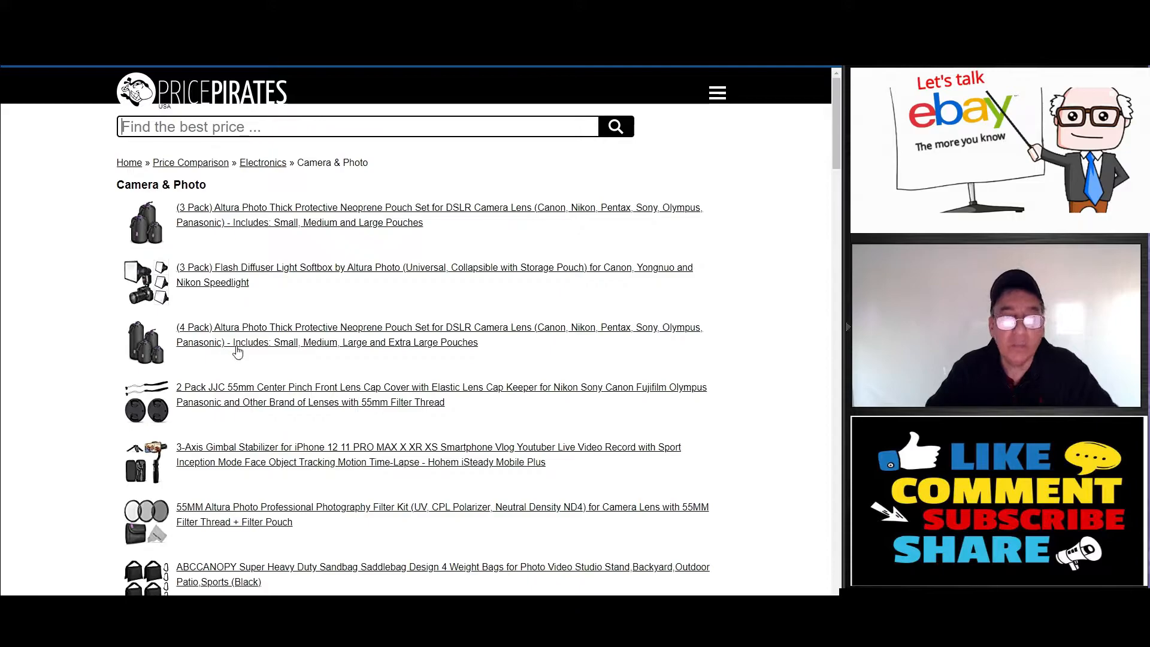
pyautogui.scroll(-3)
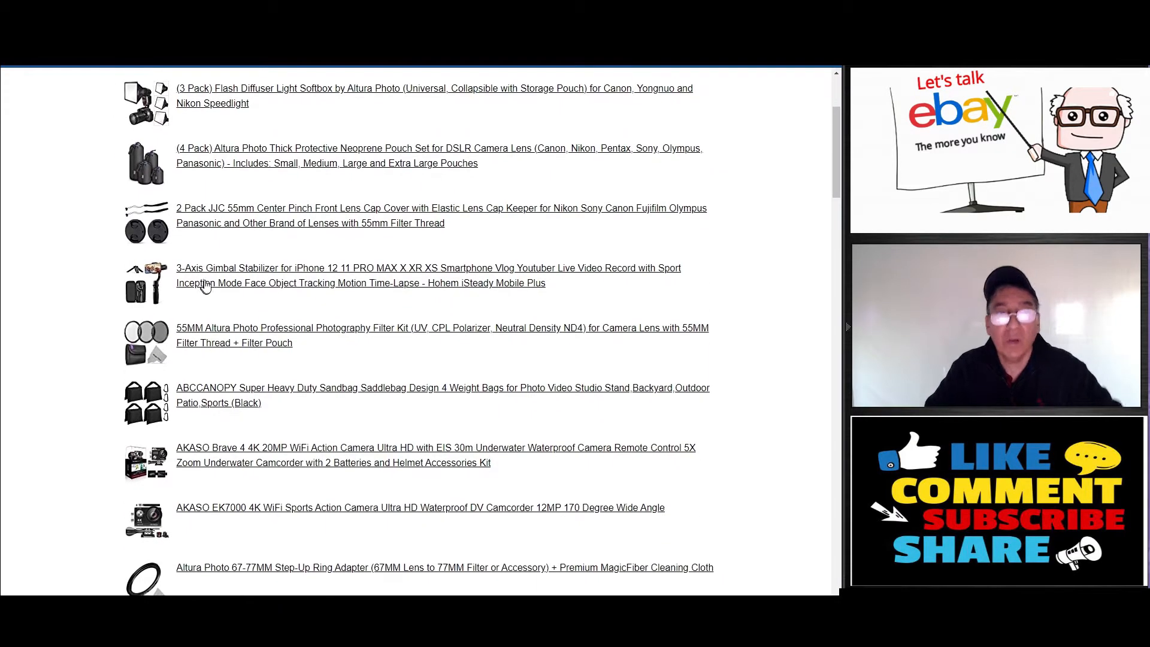
pyautogui.click(226, 267)
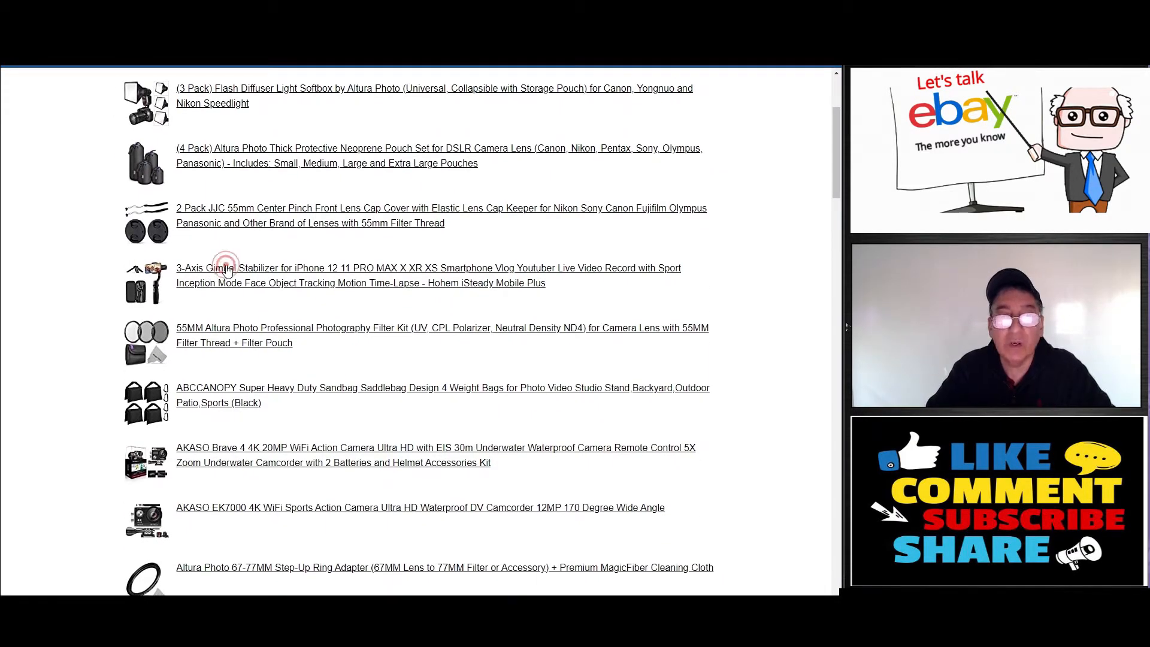
# Step: Open the Hohem iSteady Mobile Plus gimbal page and review its US $79.00 pricing
pyautogui.click(225, 268)
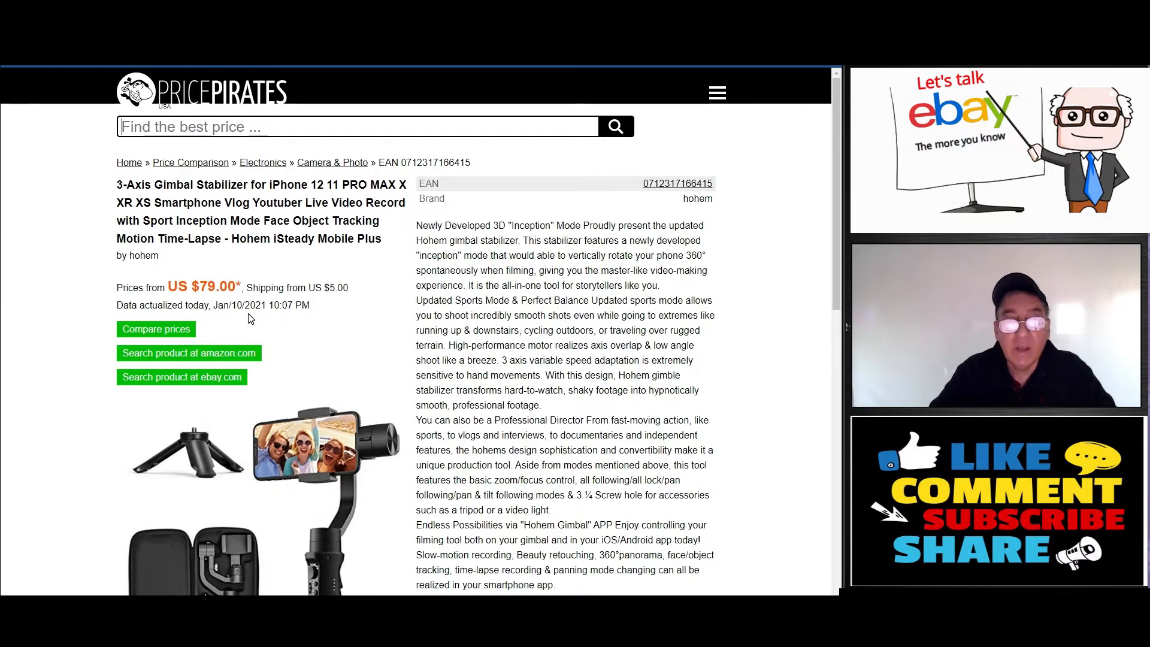
pyautogui.scroll(-3)
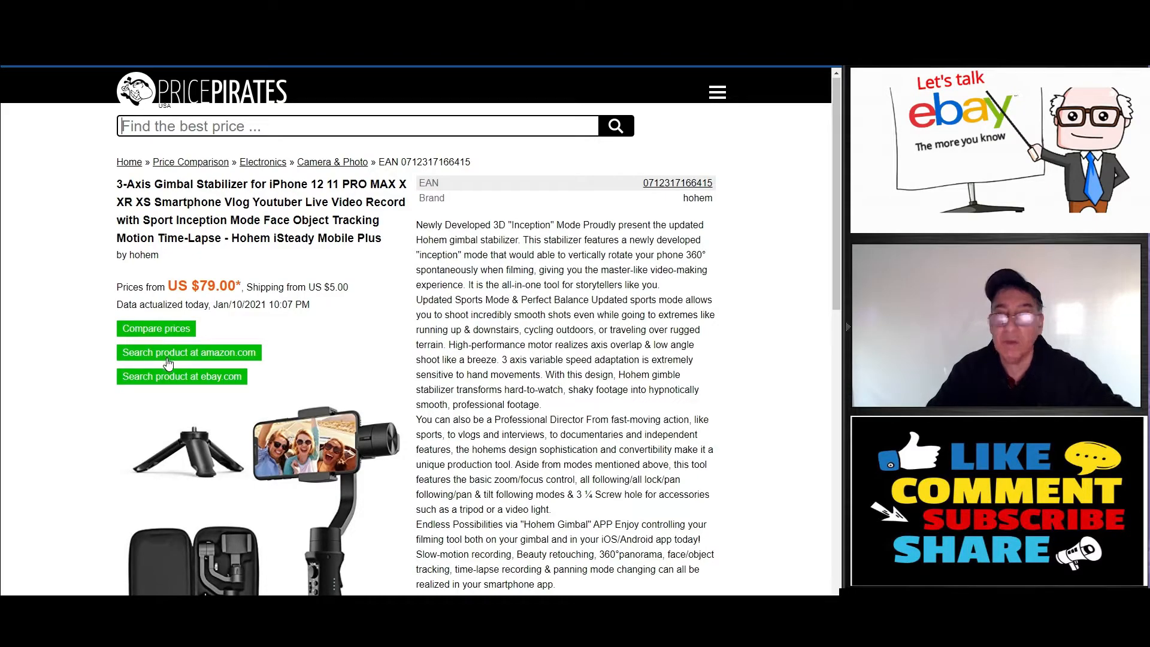
pyautogui.click(156, 329)
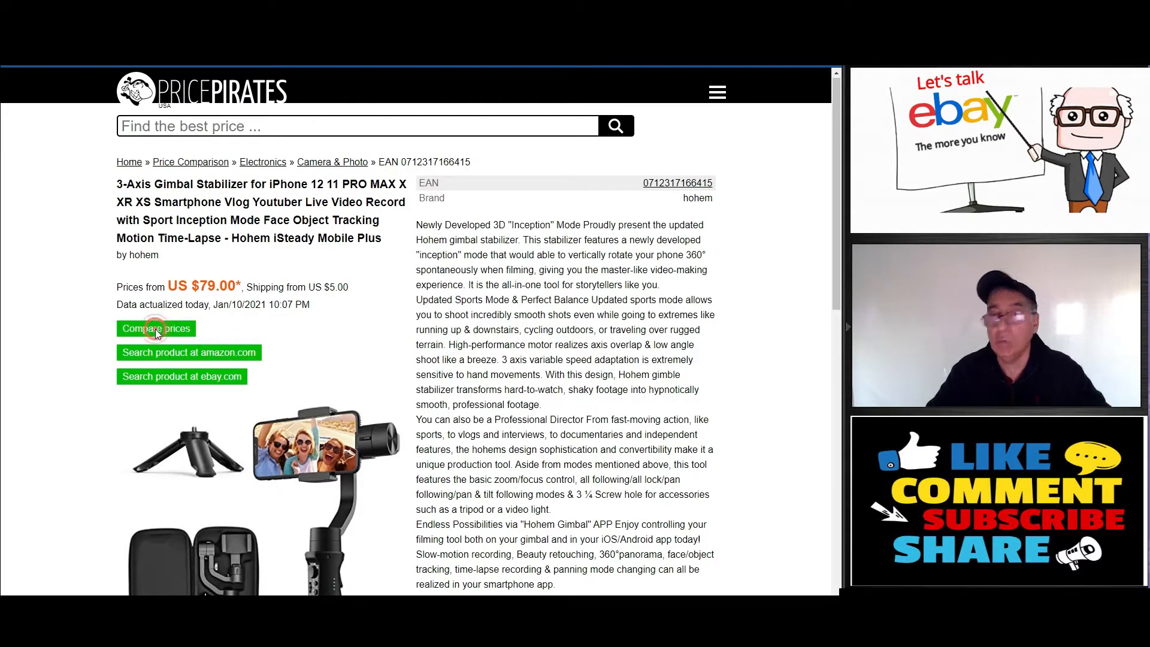
# Step: Compare the gimbal's prices and scroll through eBay and Amazon offers from US $53.39
pyautogui.click(156, 328)
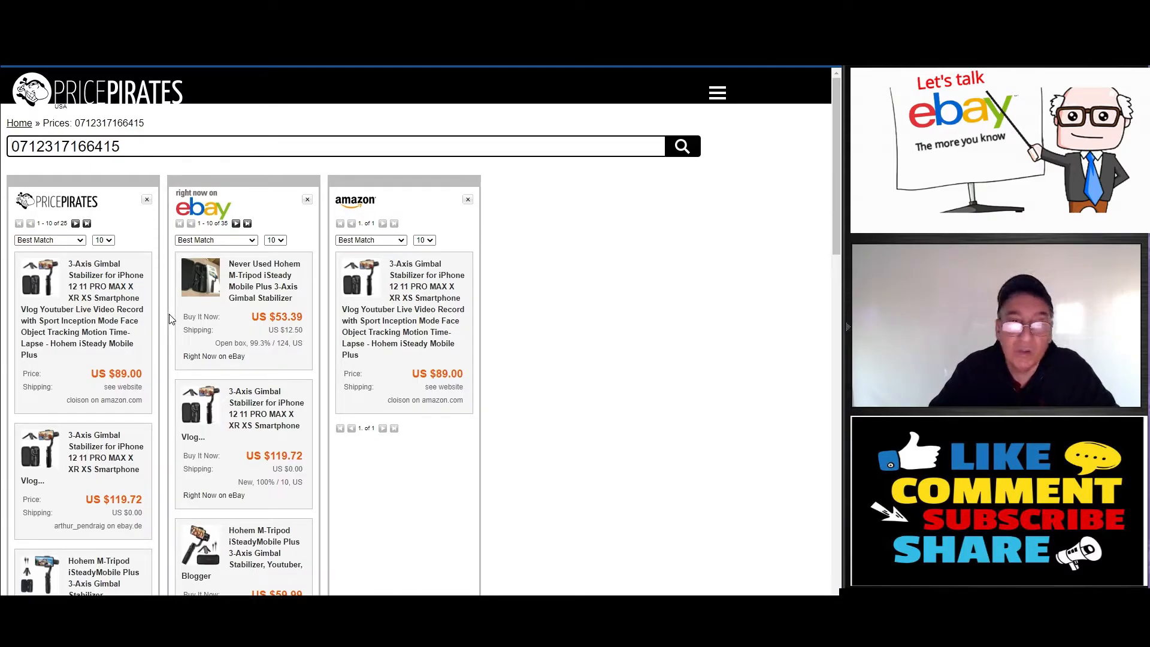
pyautogui.scroll(-3)
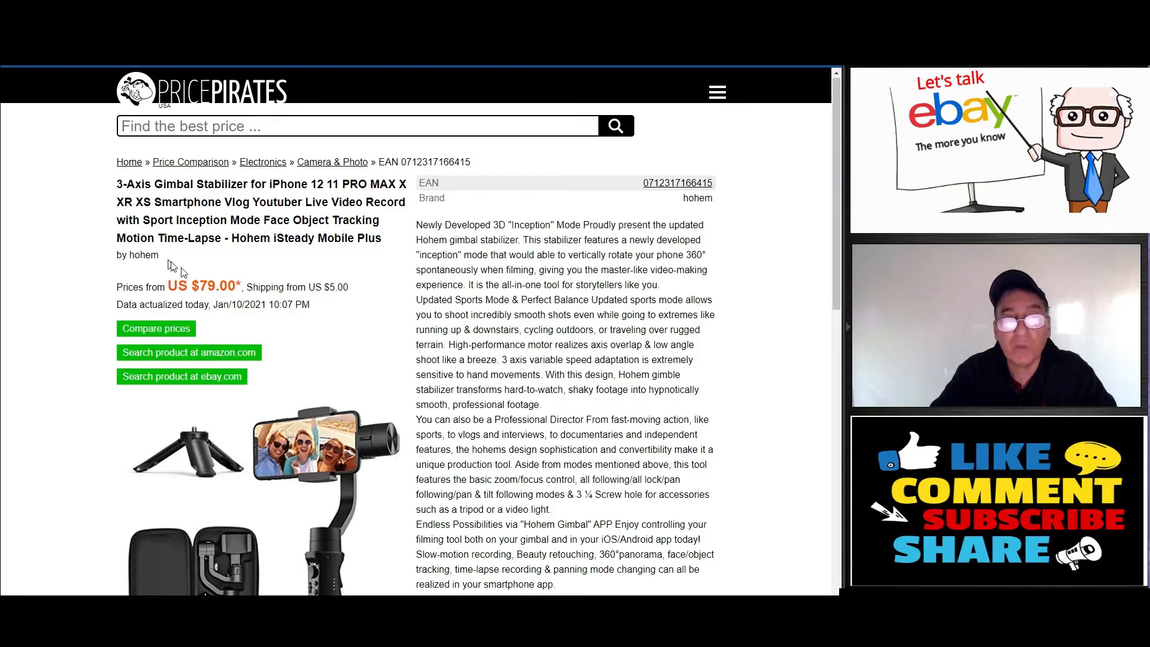
pyautogui.moveTo(218, 72)
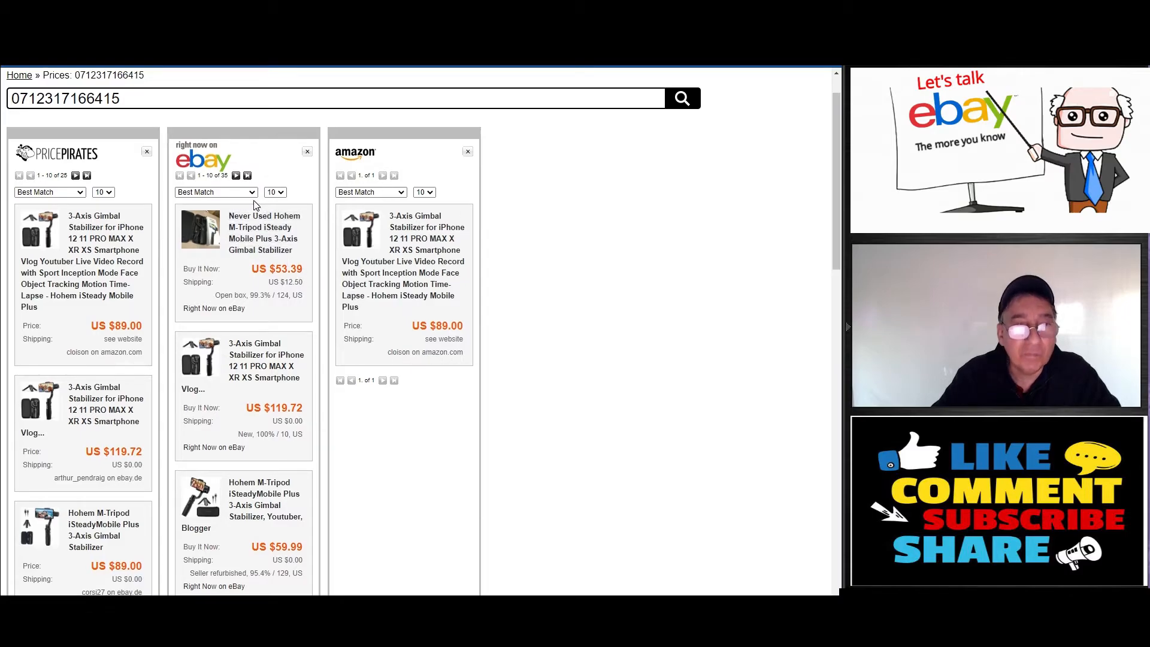
pyautogui.scroll(-3)
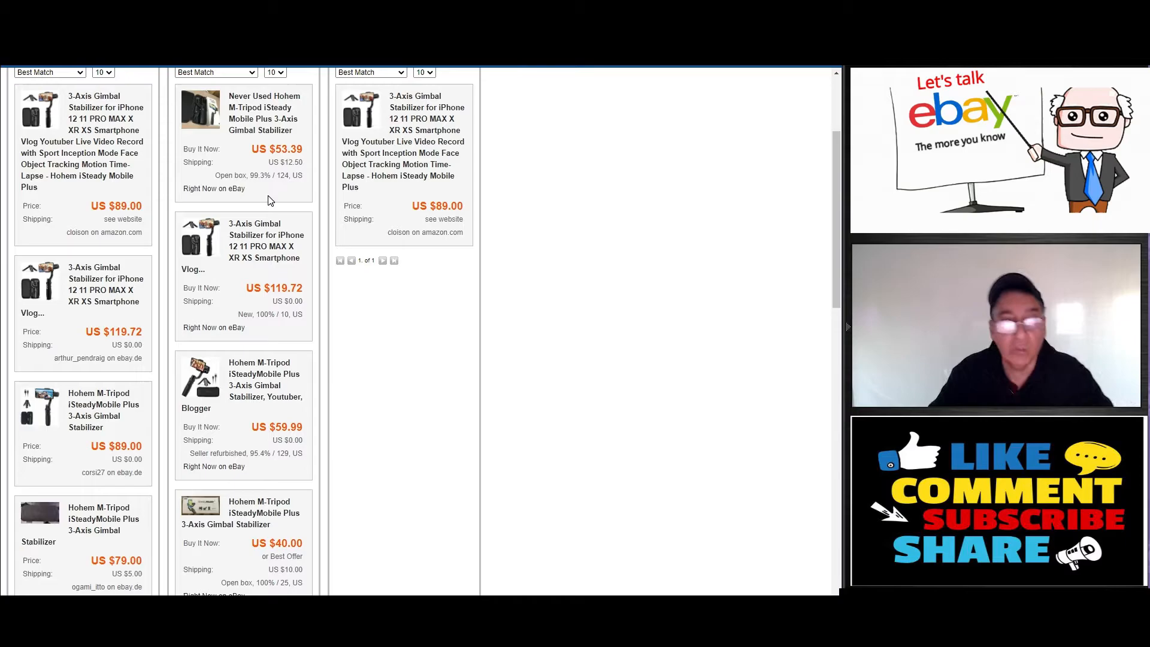
pyautogui.scroll(-3)
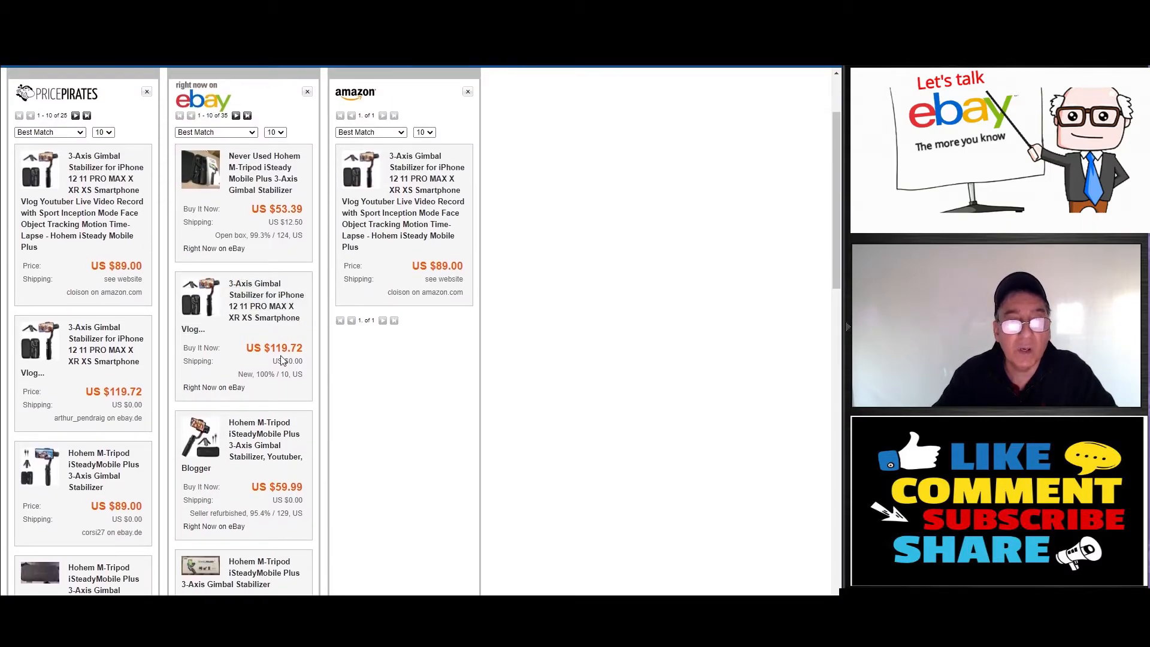
pyautogui.scroll(-3)
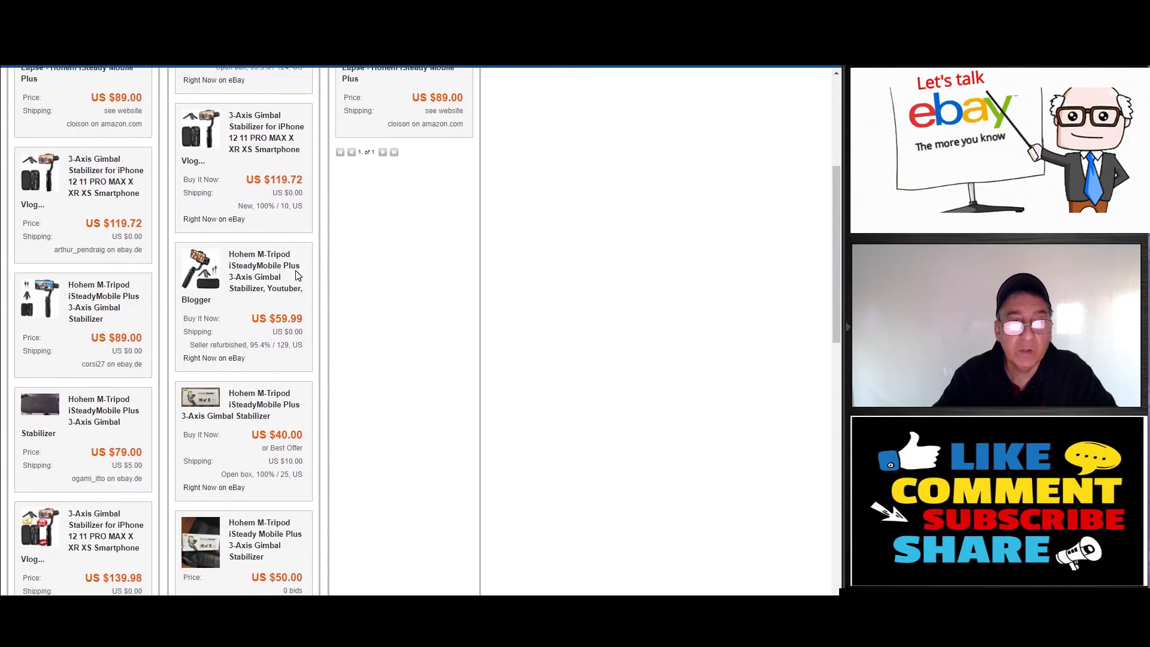
pyautogui.scroll(-3)
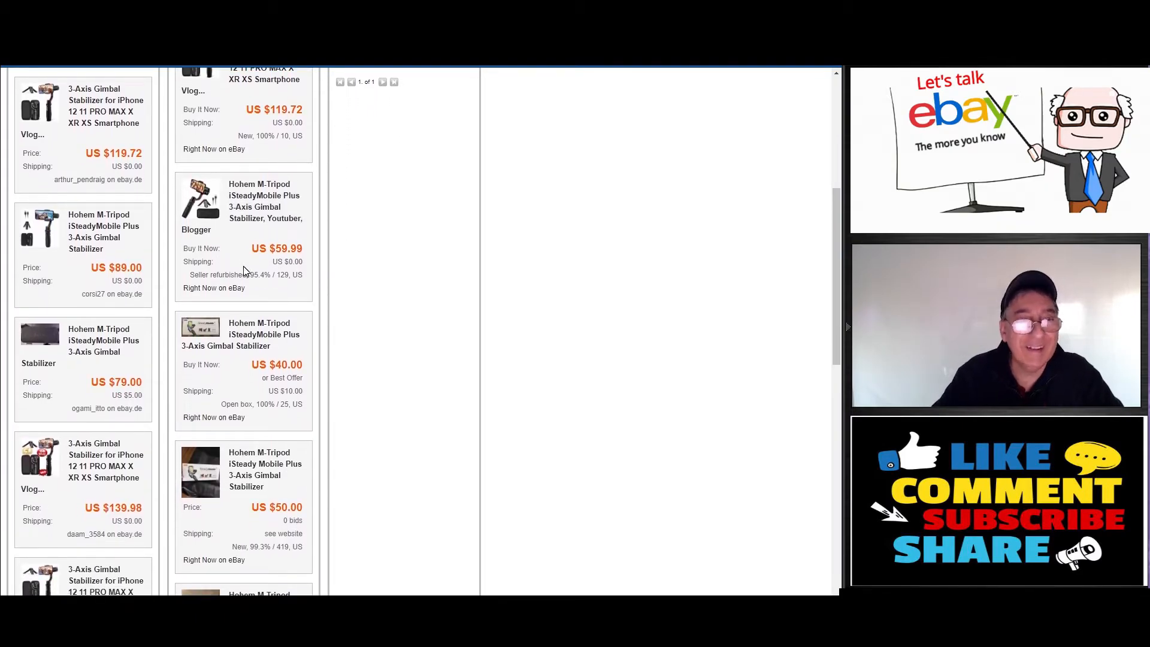
pyautogui.scroll(-3)
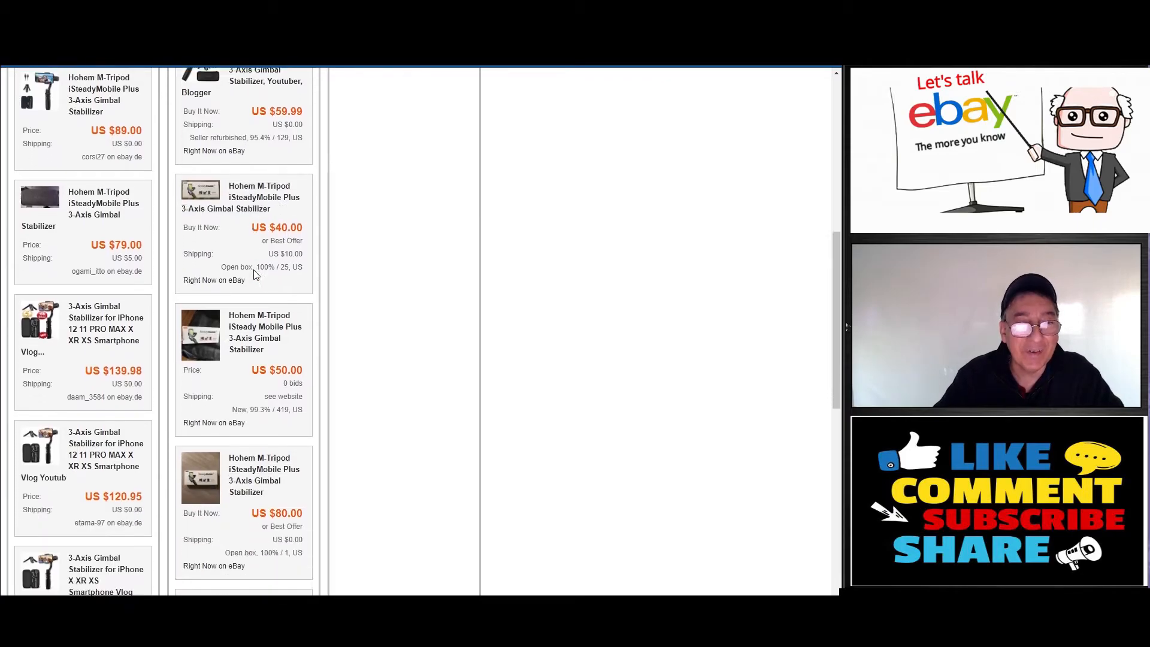
pyautogui.scroll(-3)
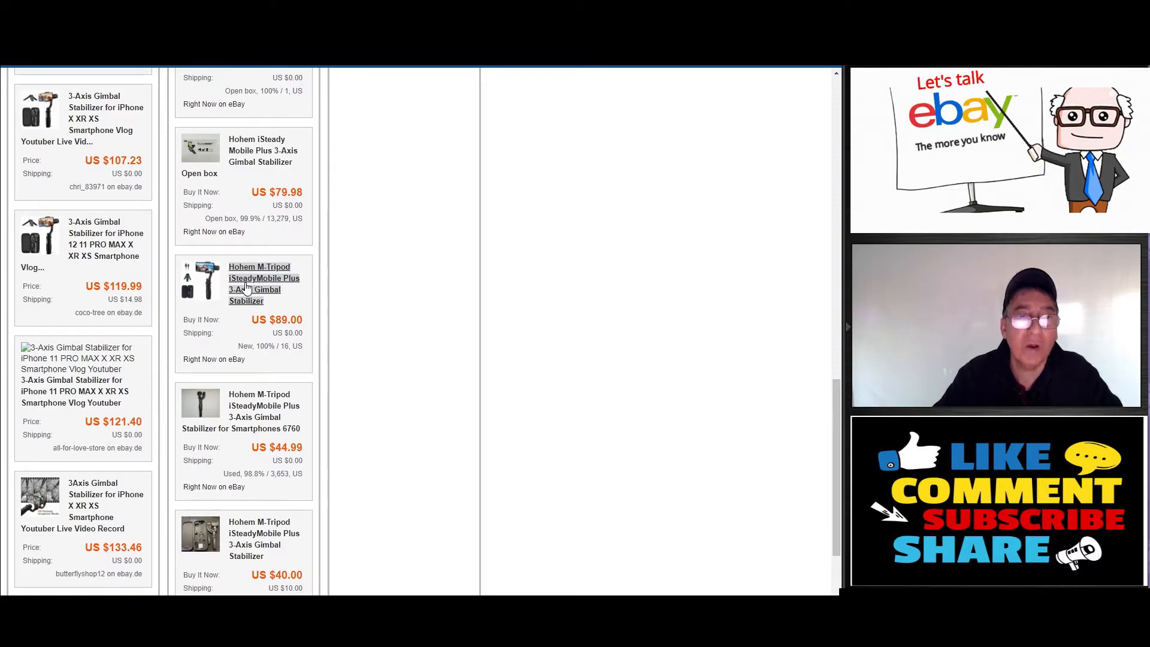
pyautogui.scroll(-3)
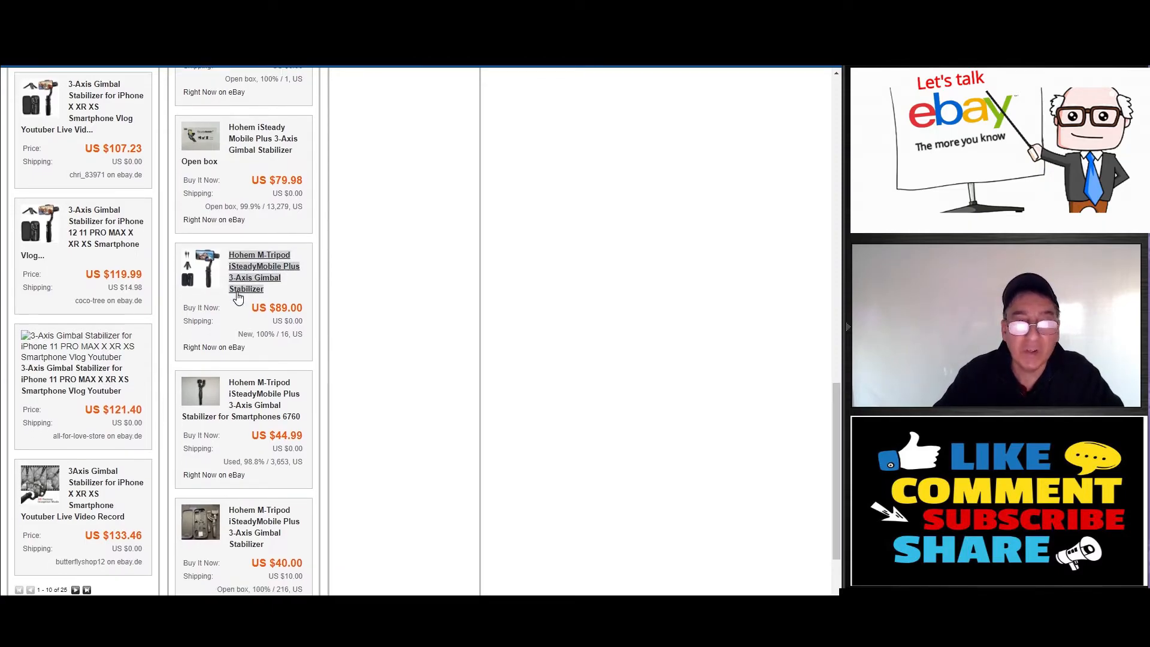
pyautogui.scroll(-3)
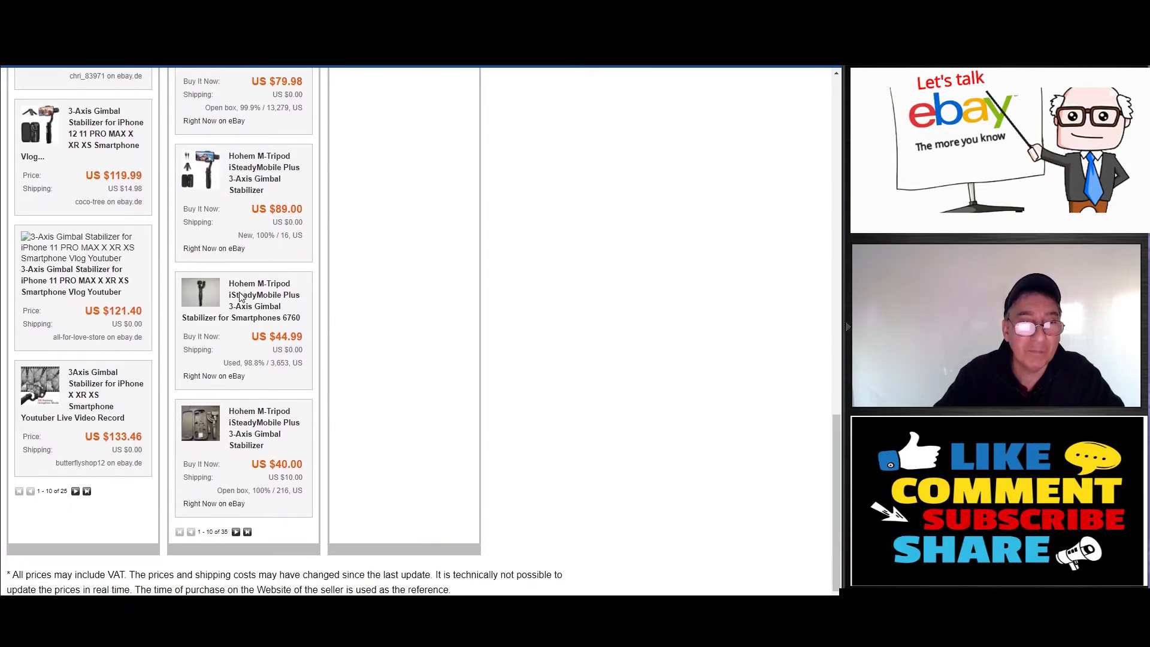
pyautogui.scroll(-3)
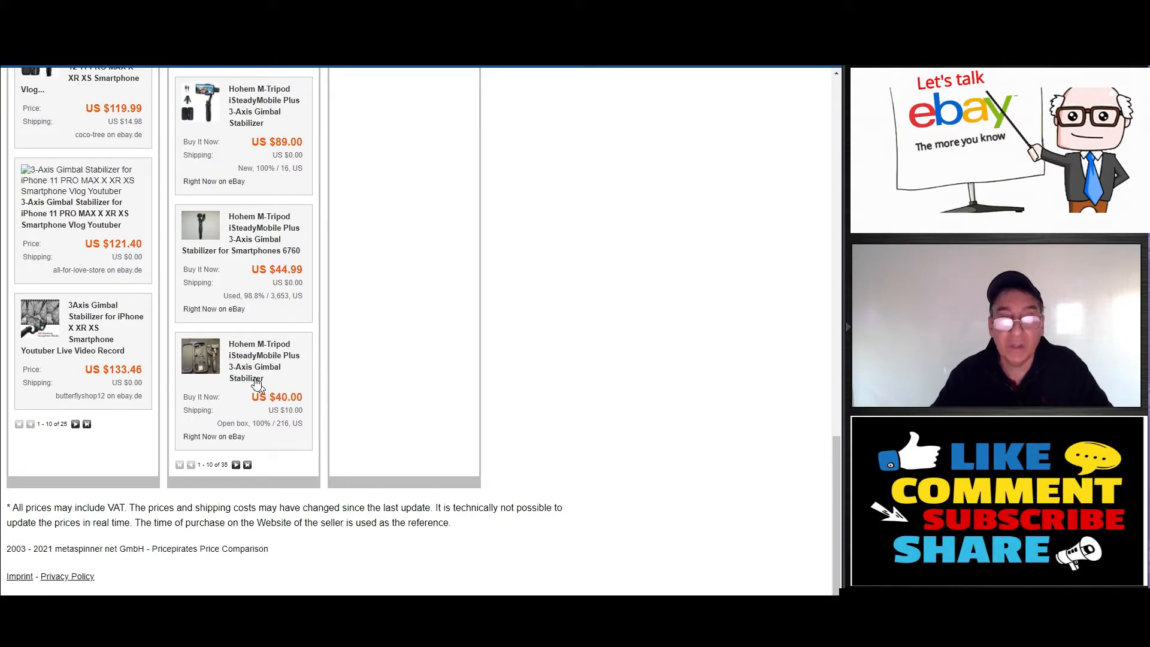
# Step: Open the US $40.00 open-box Hohem M-Tripod eBay listing and view seller details
pyautogui.click(246, 367)
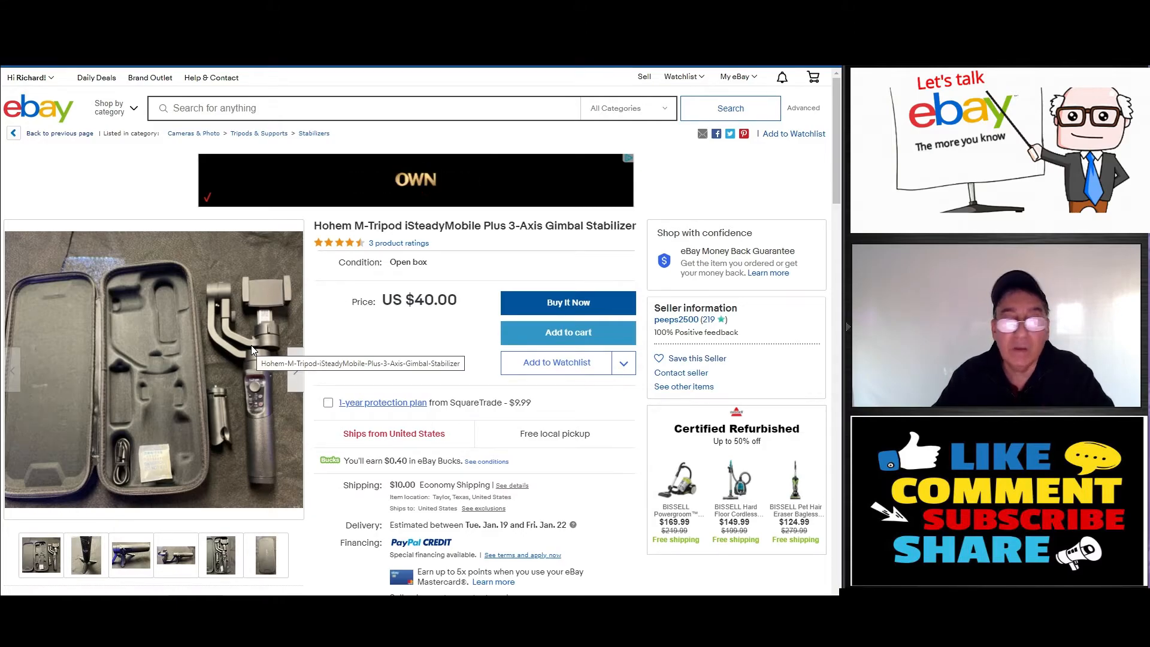
pyautogui.scroll(-3)
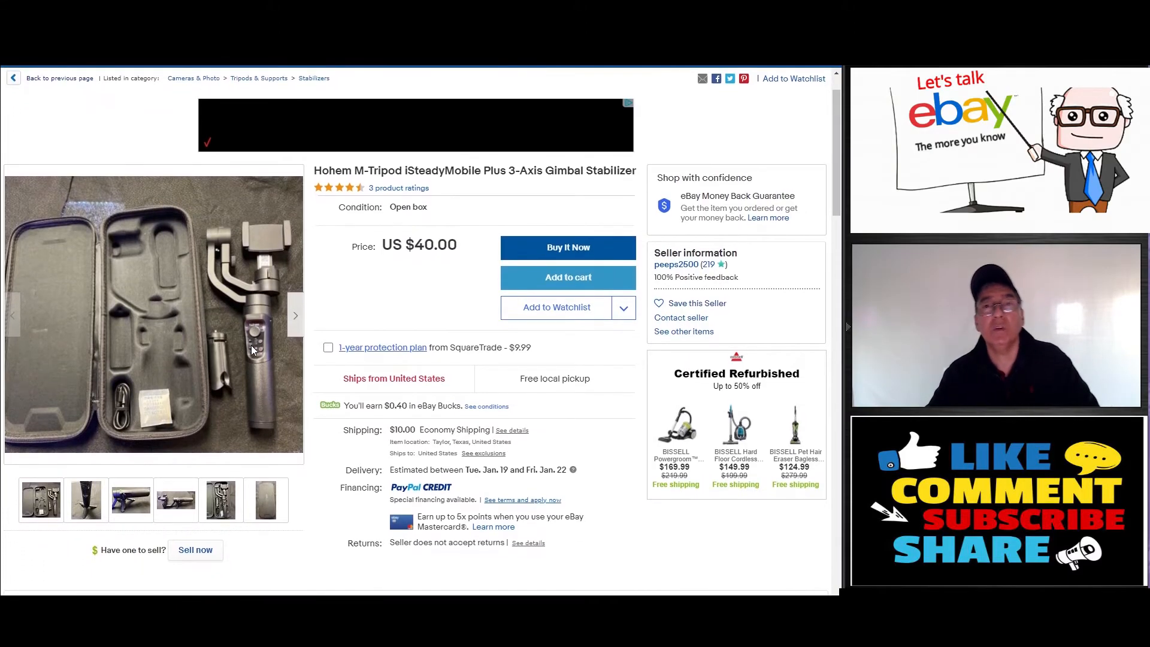